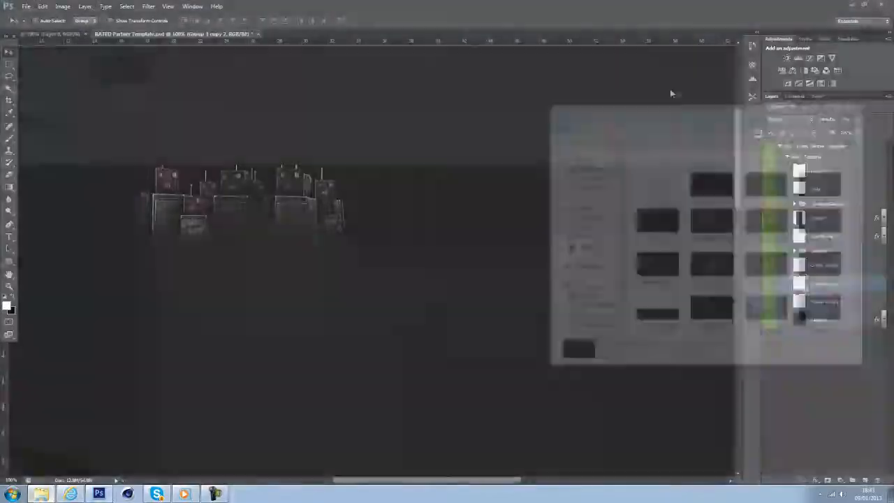
# Step: Select the copy layer in the Layers panel and bring up Edit > Transform options
pyautogui.click(156, 492)
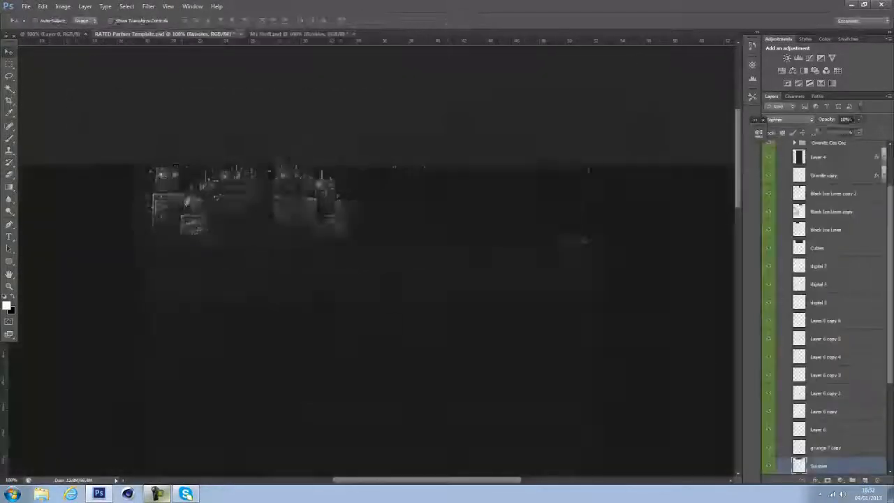
pyautogui.click(44, 6)
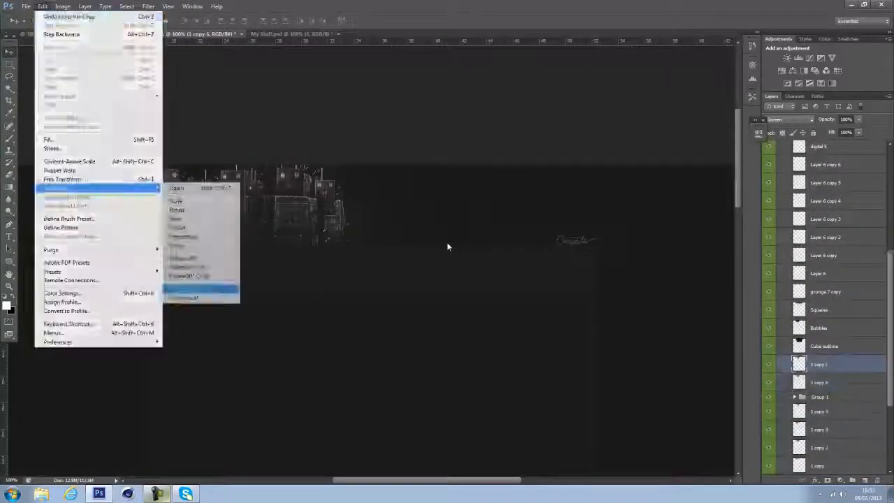